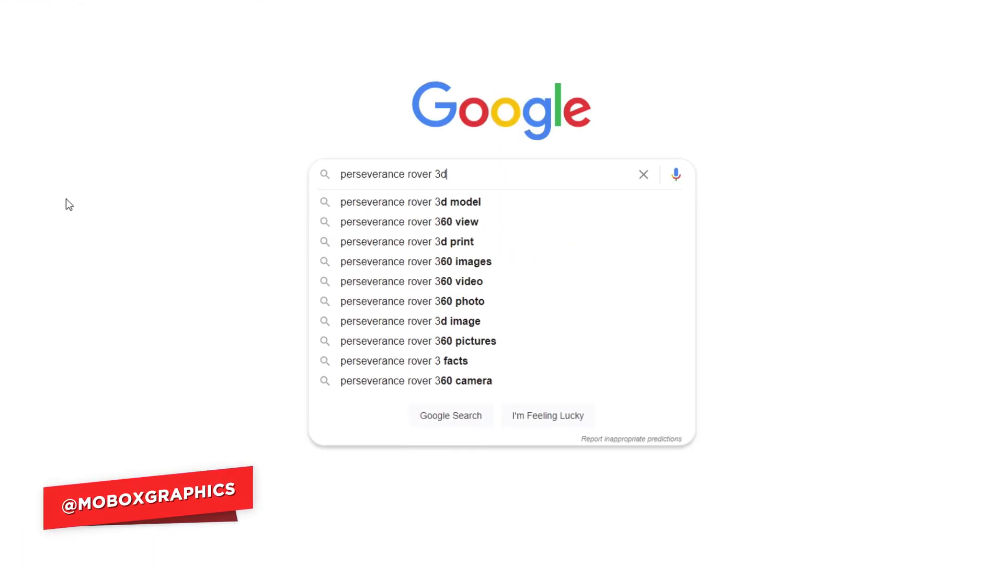
# Search for 'perseverance rover 3d model', reach NASA's rover page and download the glTF file
pyautogui.click(411, 202)
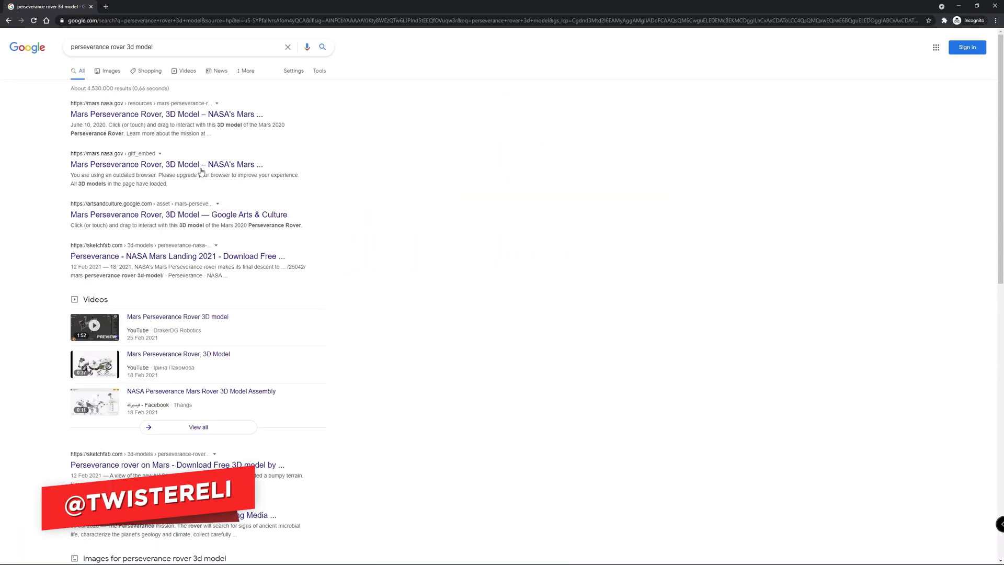
pyautogui.click(166, 114)
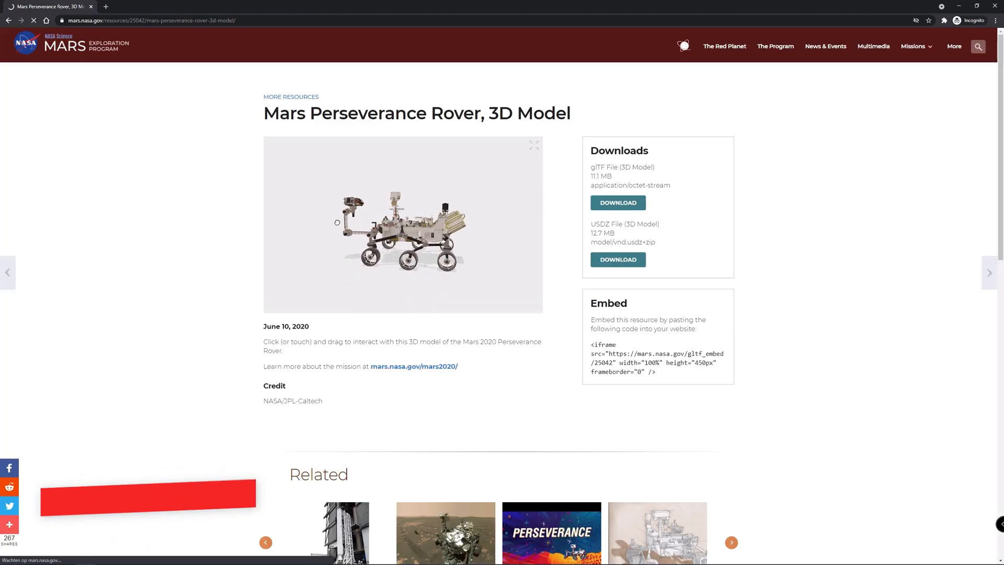
pyautogui.moveTo(337, 222); pyautogui.dragTo(378, 225)
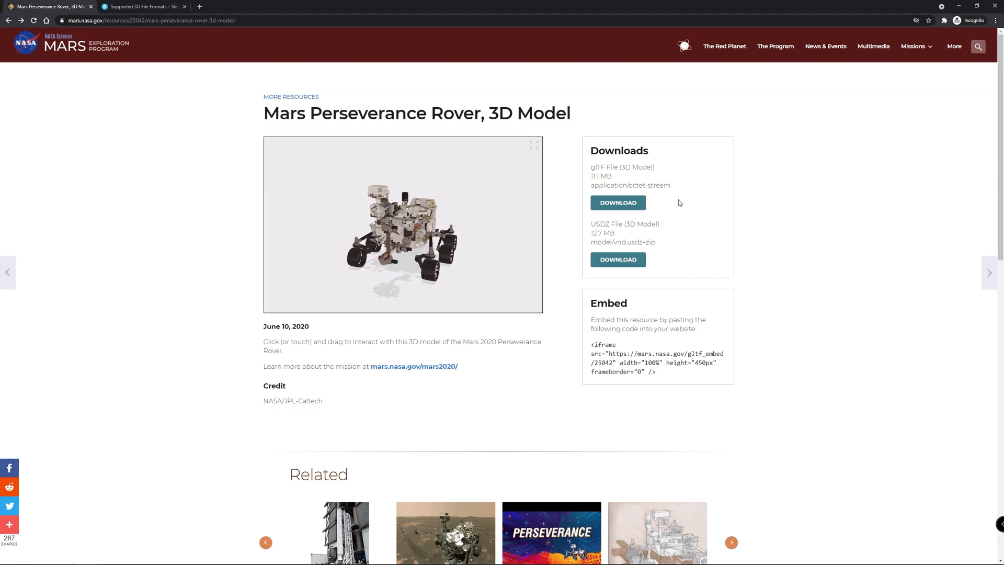
pyautogui.click(618, 203)
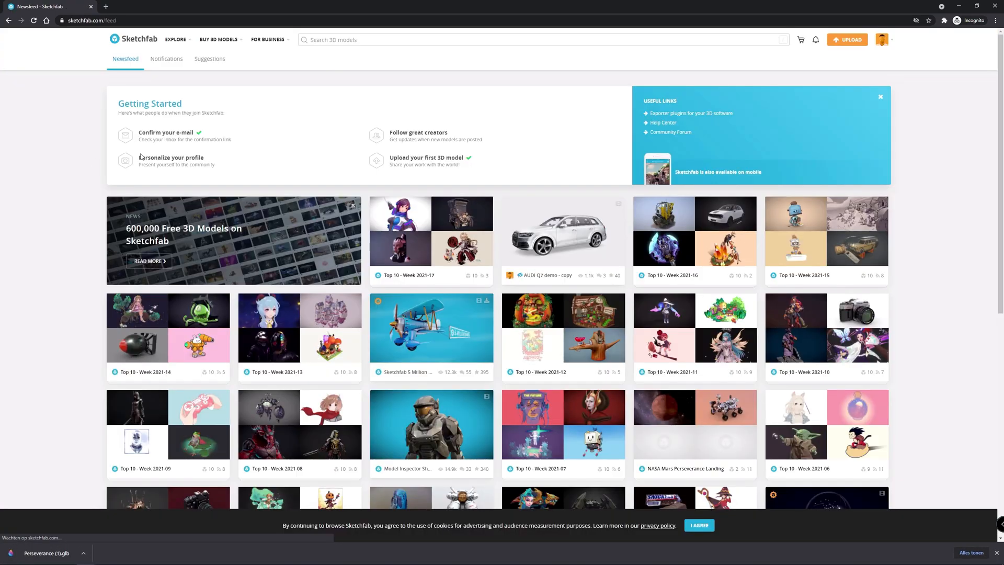
# Start a new Sketchfab upload and review the supported 3D file formats
pyautogui.click(850, 39)
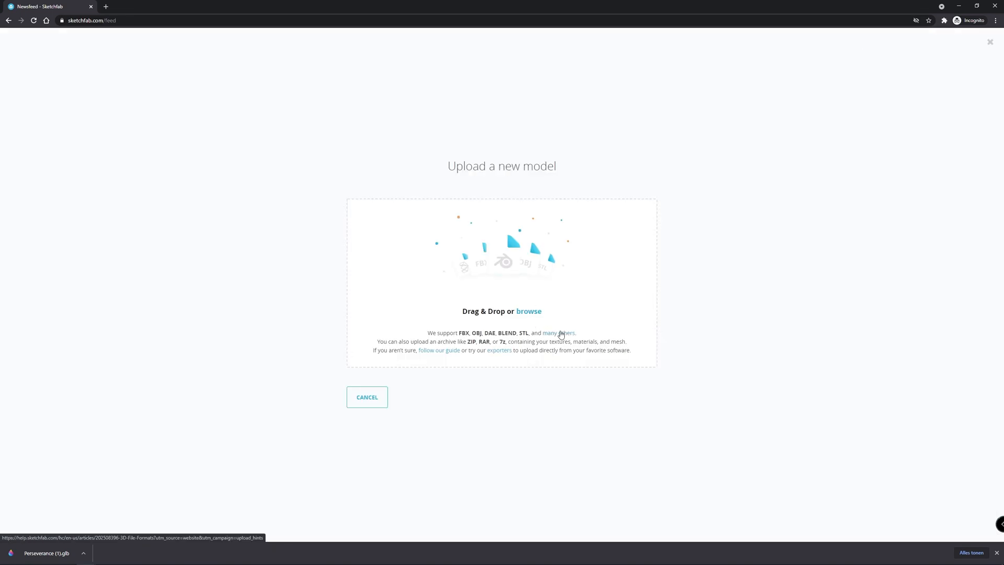
pyautogui.click(557, 332)
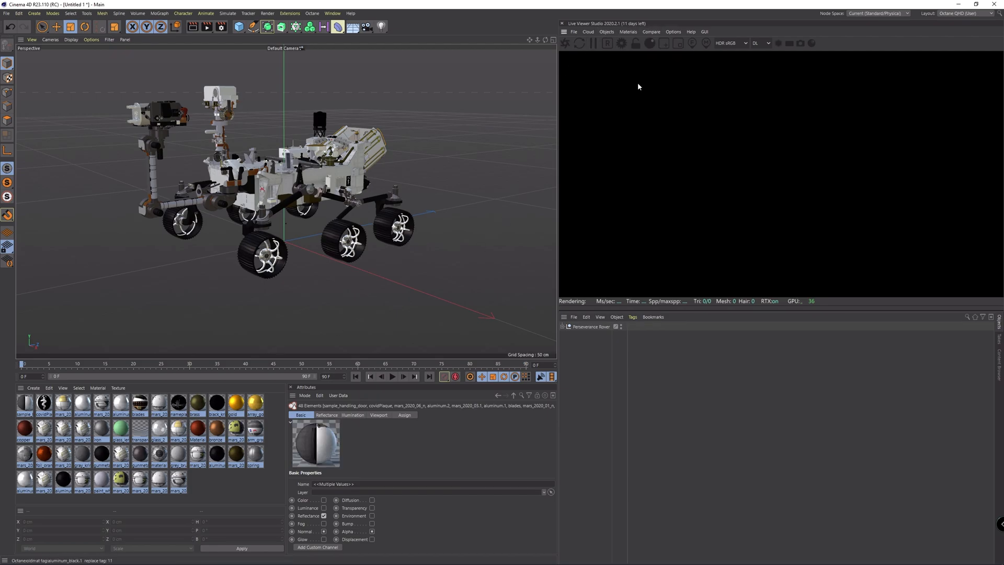
# Bring the imported rover model with its materials into view via the Octane Live Viewer
pyautogui.click(566, 44)
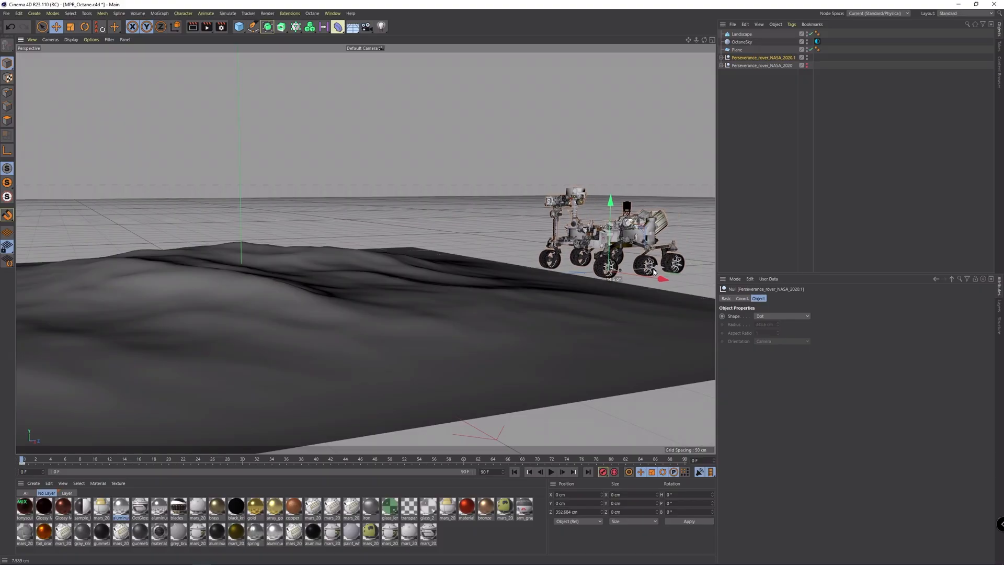
# Move the rover null across the landscape so it rests on the terrain
pyautogui.moveTo(663, 277); pyautogui.dragTo(408, 295)
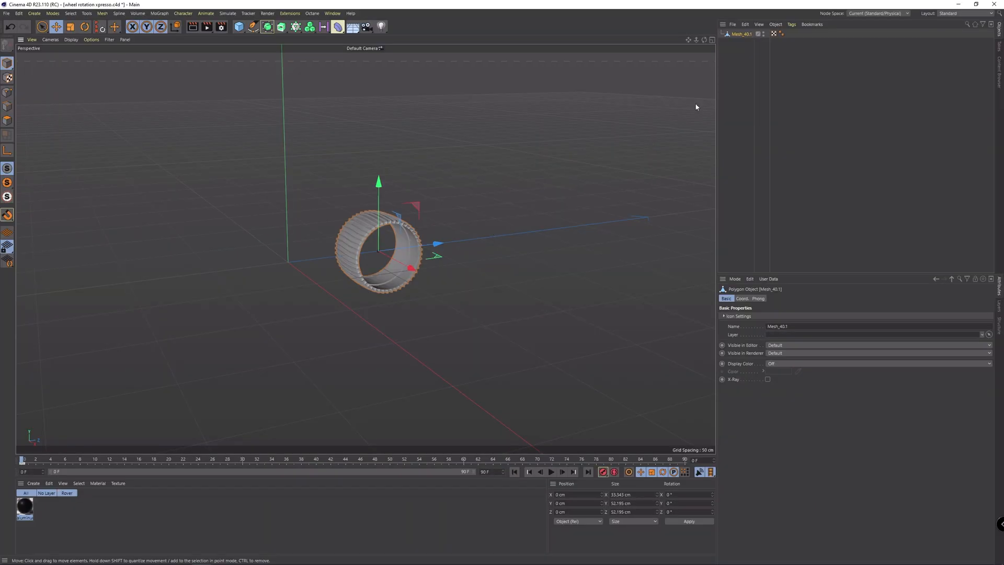
# Switch to the 'wheel rotation xpresso' project with the single wheel mesh
pyautogui.click(779, 24)
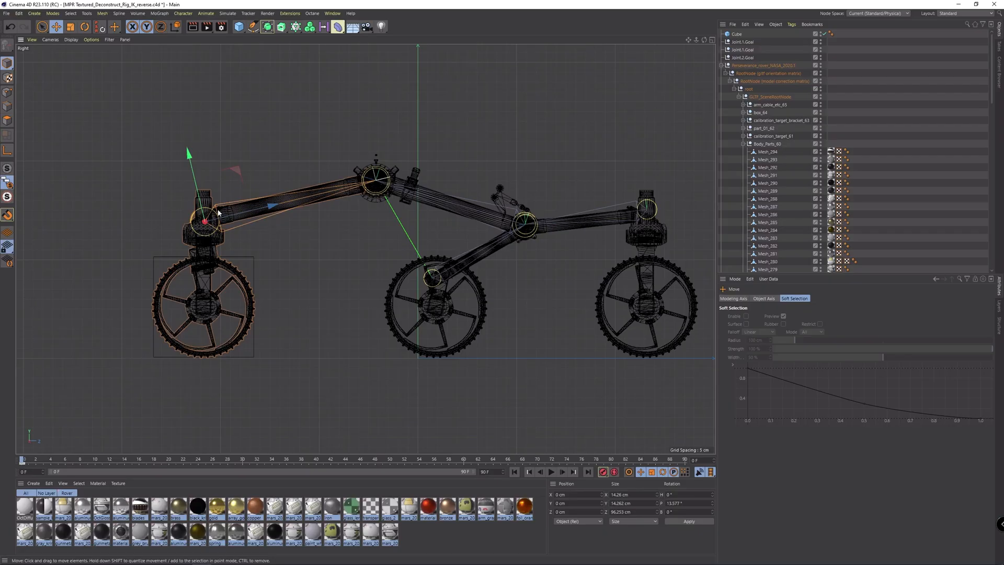
pyautogui.moveTo(187, 199); pyautogui.dragTo(205, 224)
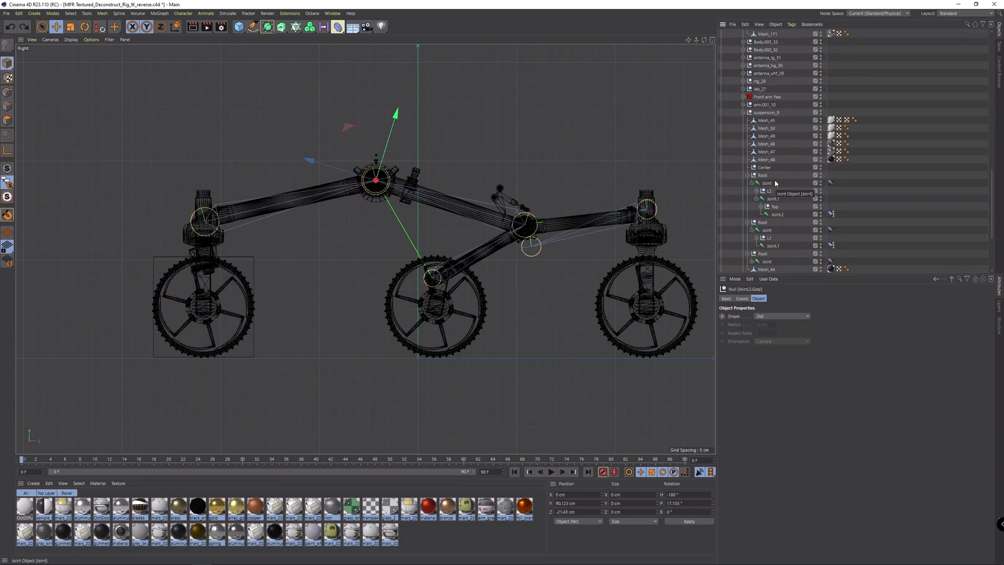
pyautogui.click(767, 182)
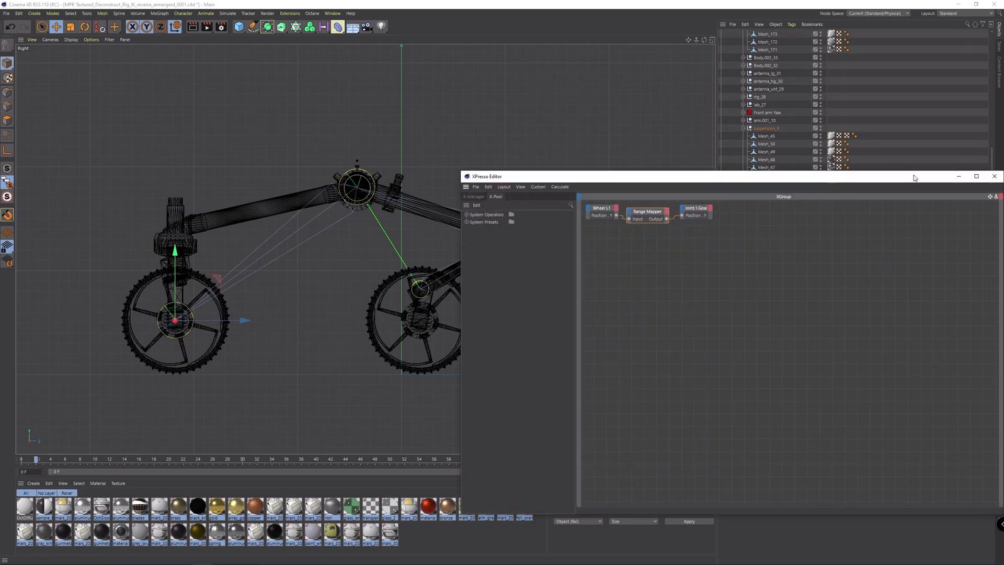
# Leave the XPresso editor and inspect the Constraint PSR and IK Advanced settings of the leg
pyautogui.click(994, 176)
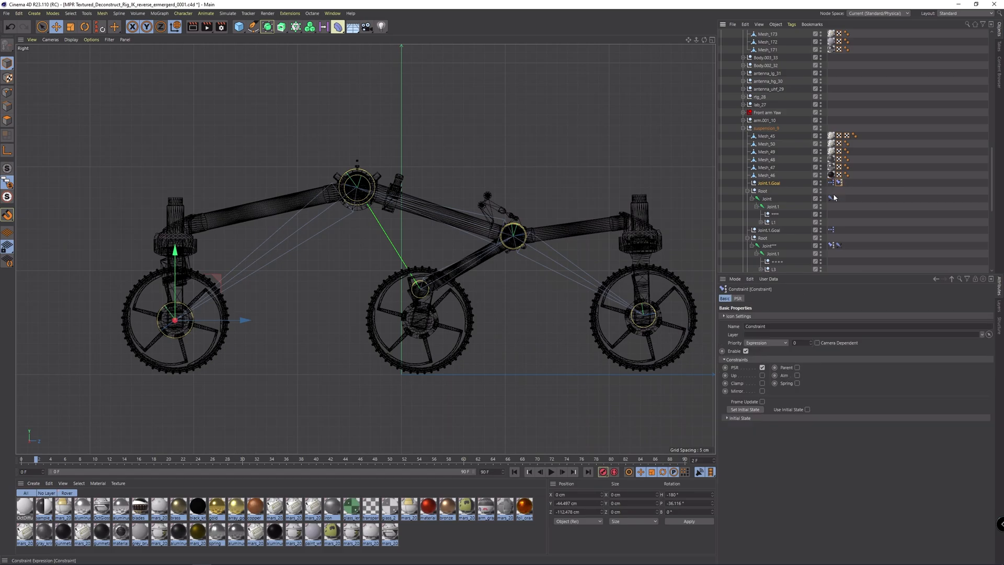
pyautogui.click(738, 298)
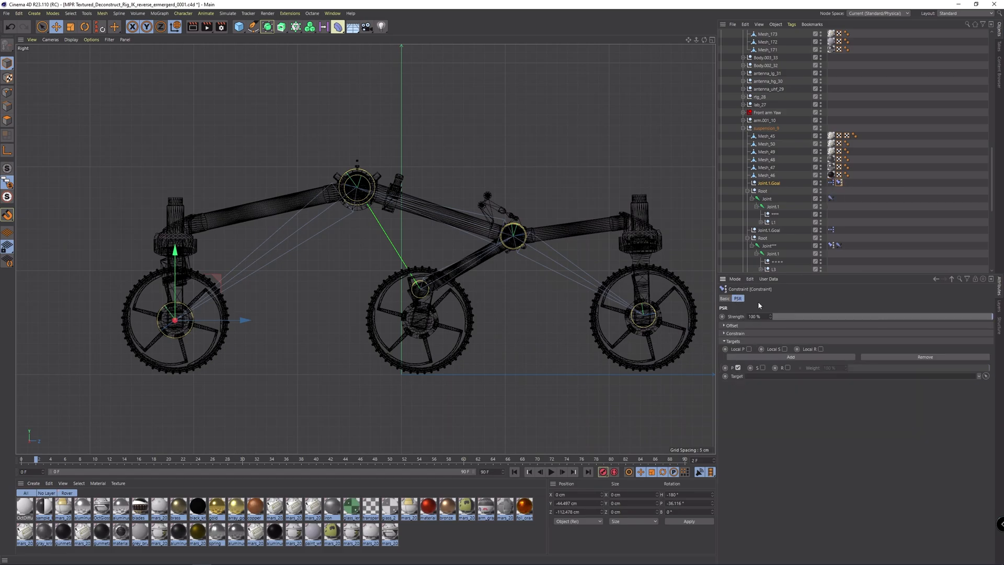
pyautogui.click(839, 244)
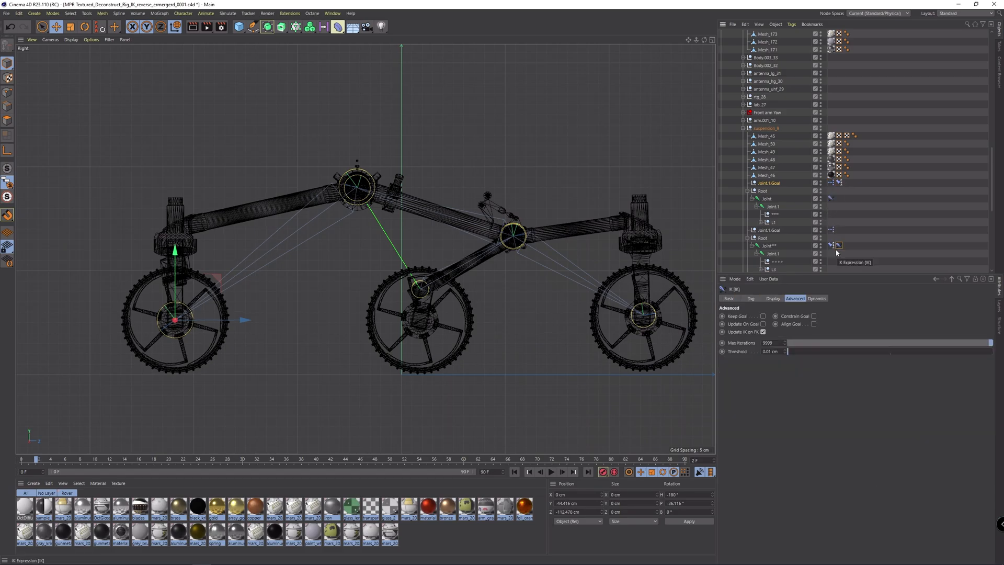
pyautogui.click(831, 245)
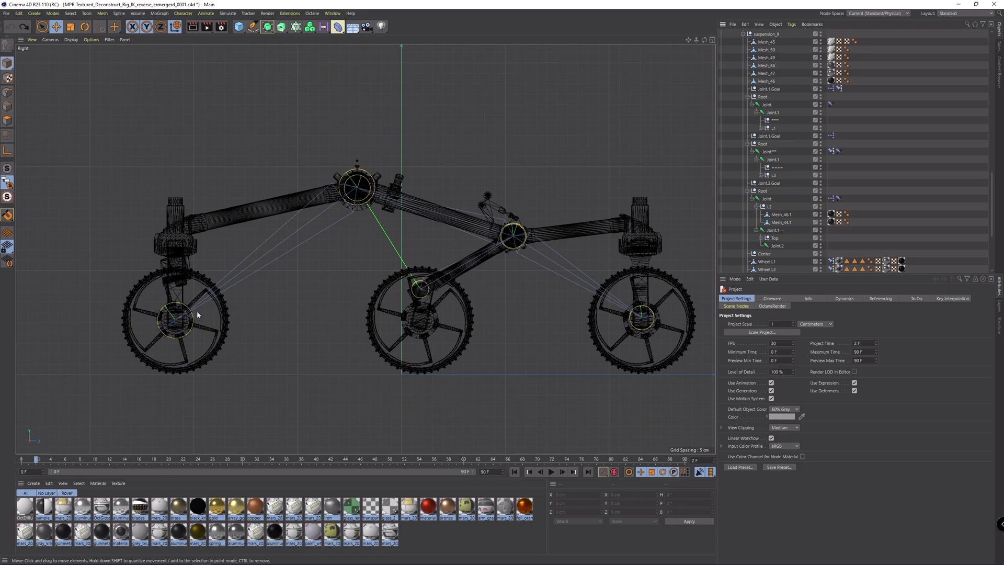
pyautogui.moveTo(194, 309)
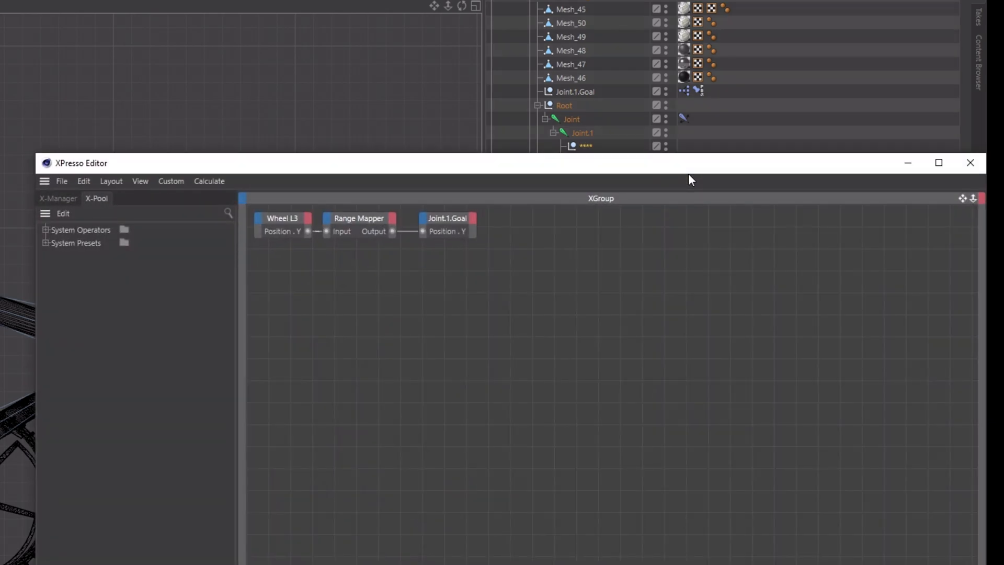
# Close the XPresso editor and rotate the rover in the _0002 textured rigged scene
pyautogui.click(970, 162)
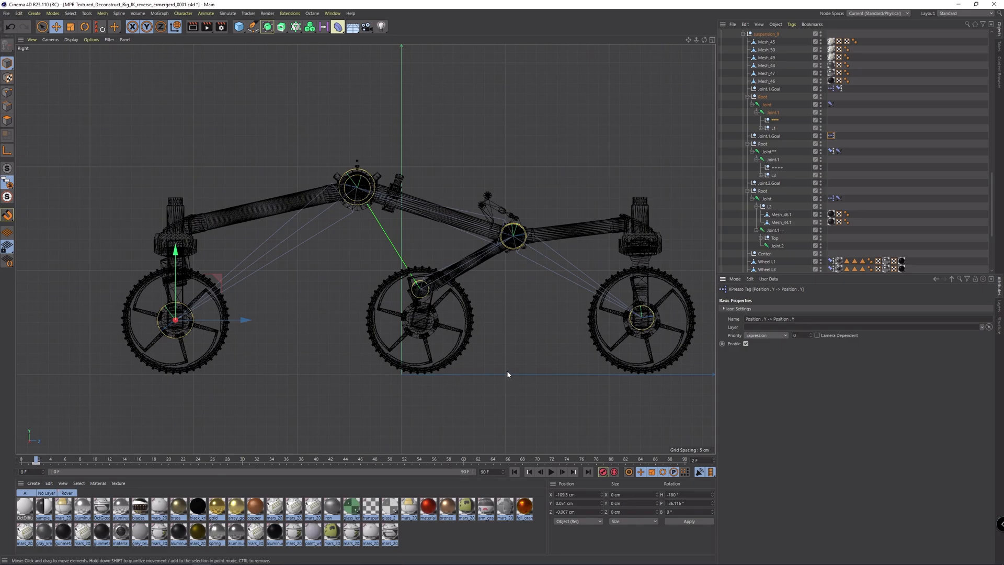
pyautogui.moveTo(600, 309)
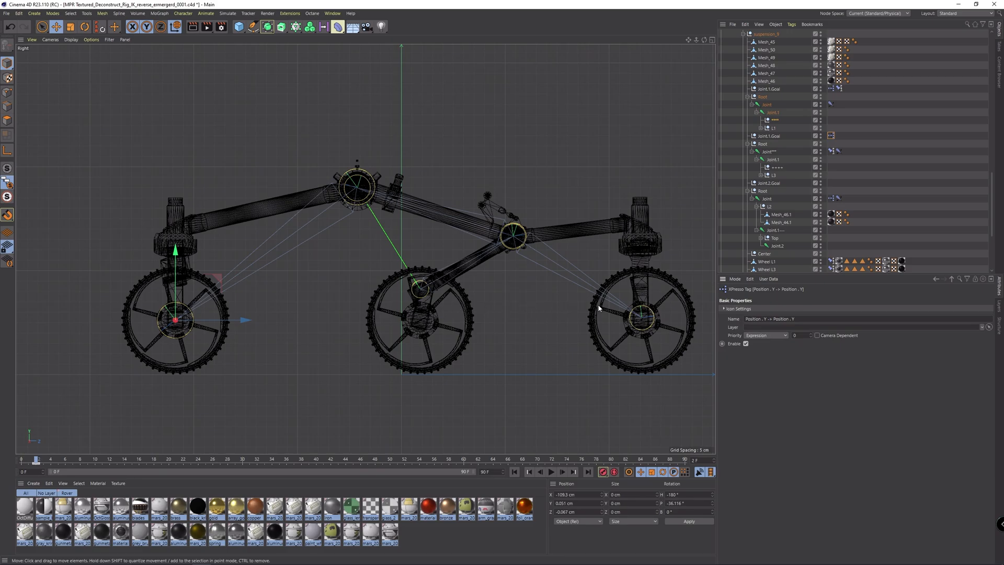
pyautogui.moveTo(508, 249)
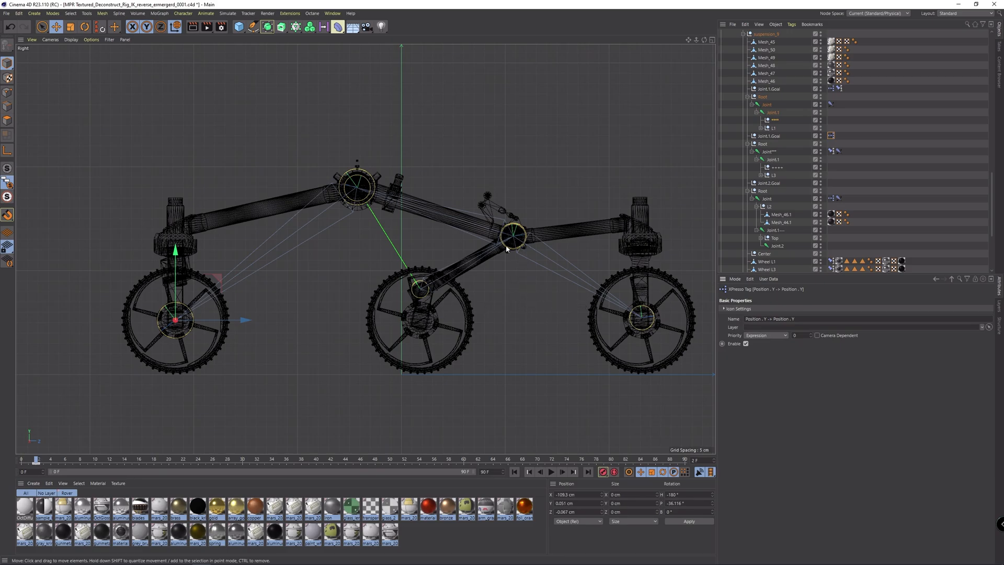
pyautogui.moveTo(518, 245)
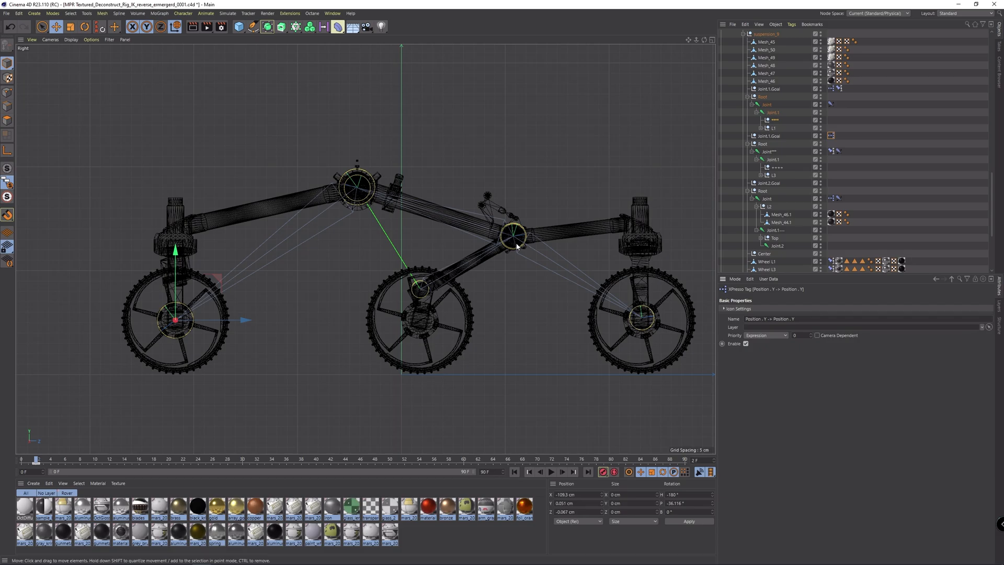
pyautogui.moveTo(505, 250)
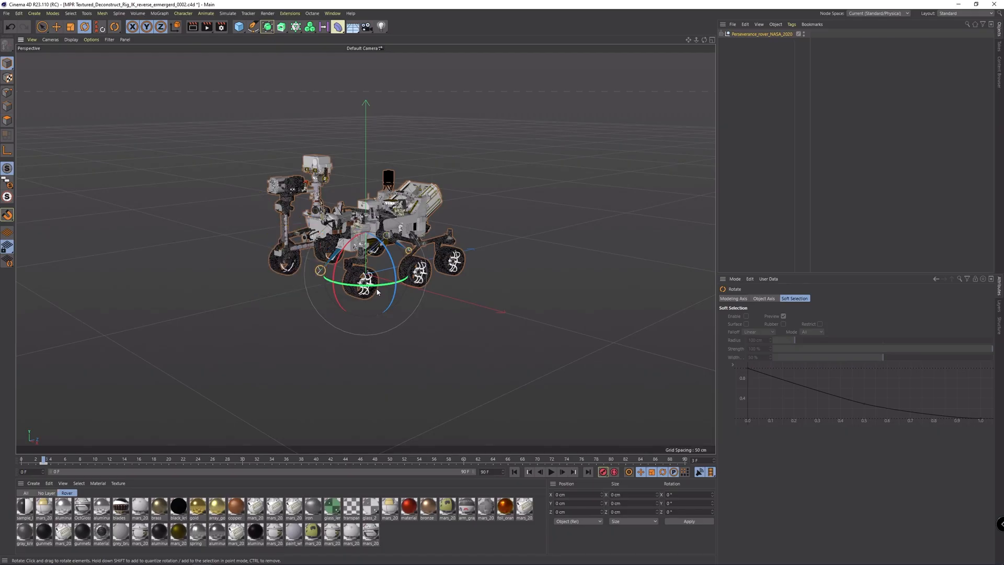
pyautogui.moveTo(350, 280); pyautogui.dragTo(365, 280)
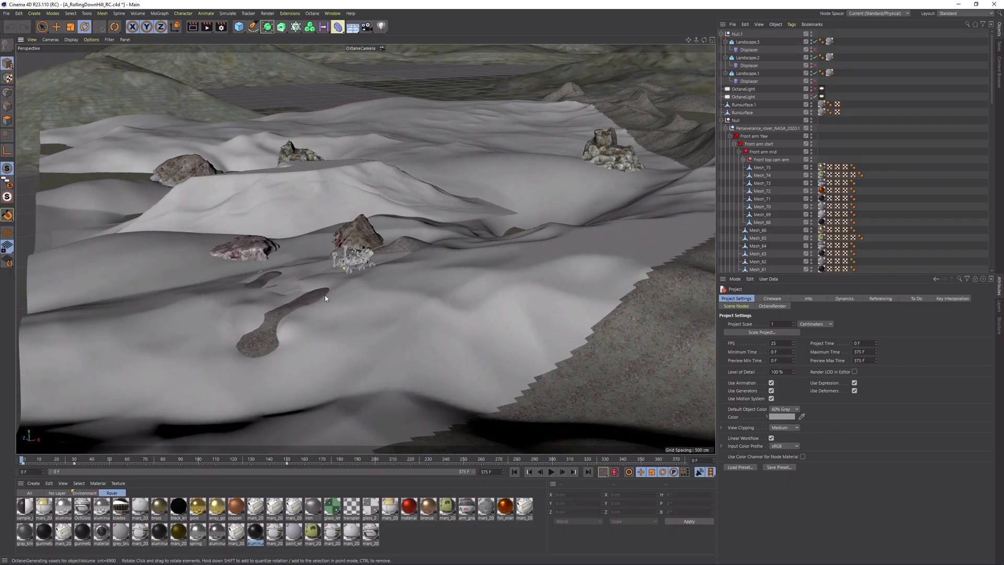
# Set the Roll-It effector for the wheels on Runsurface and play the rover rolling downhill
pyautogui.moveTo(324, 298); pyautogui.dragTo(351, 290)
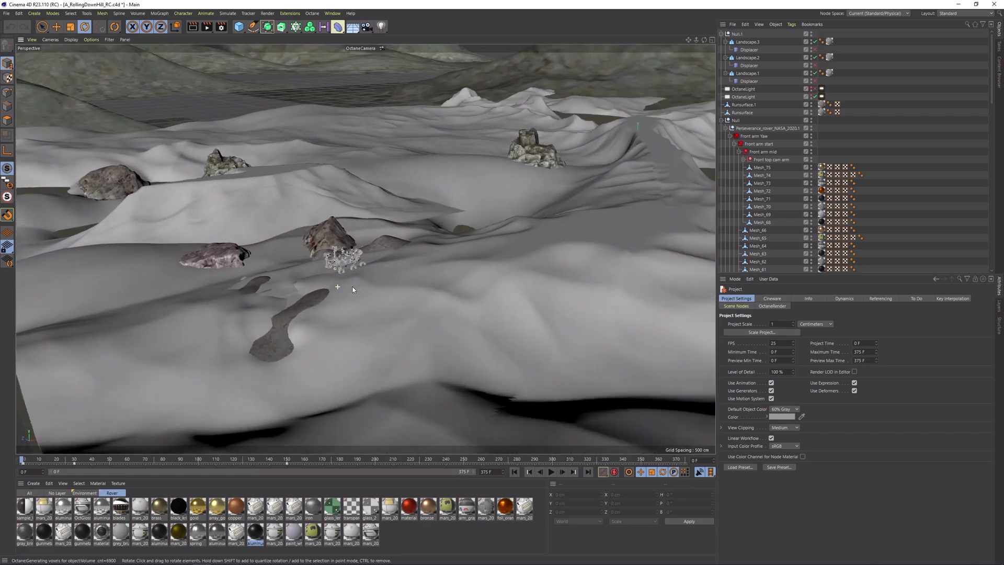
pyautogui.click(742, 112)
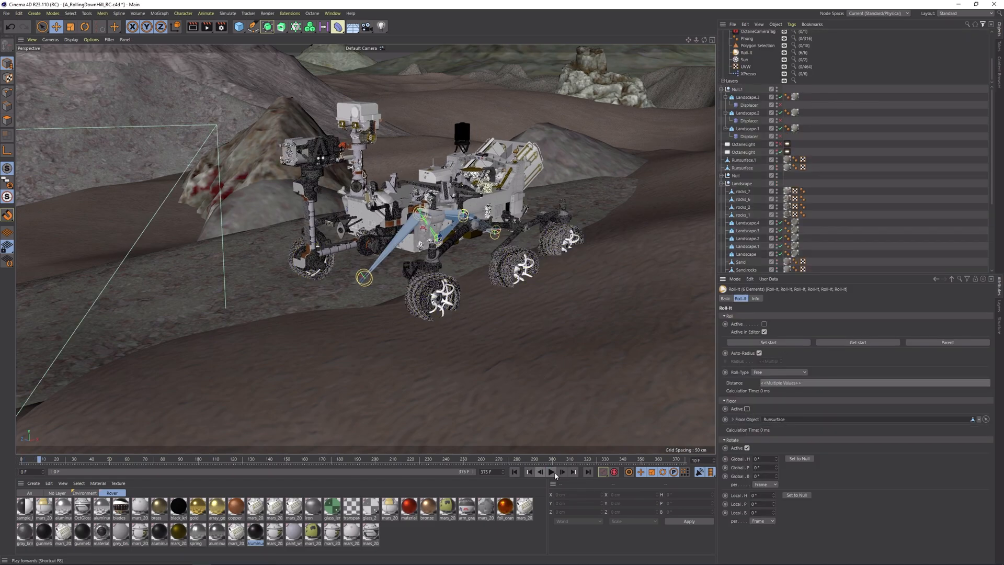
pyautogui.click(551, 472)
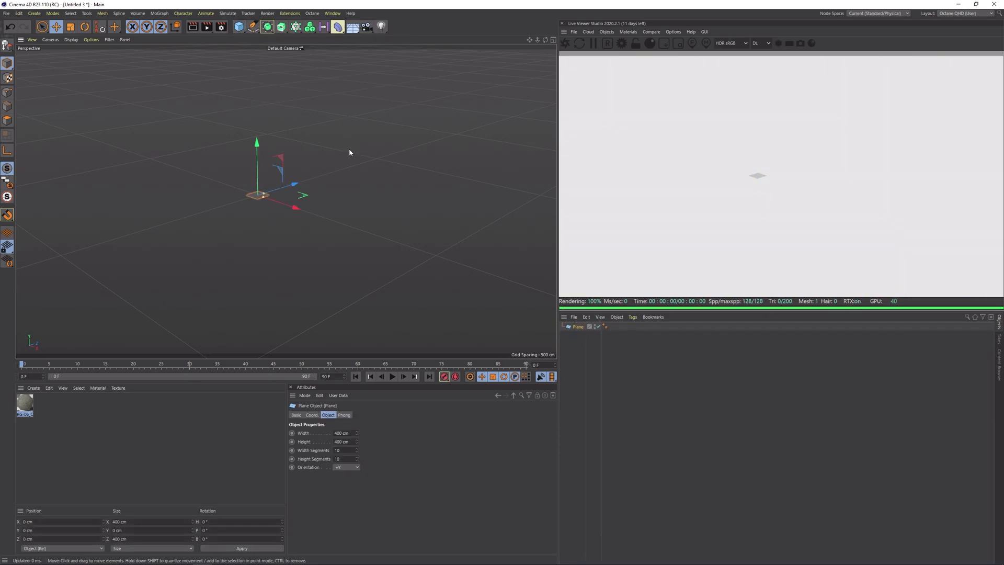
# Size the plane to 800 and edit the heightmap texture driving the Displacer
pyautogui.write('800')
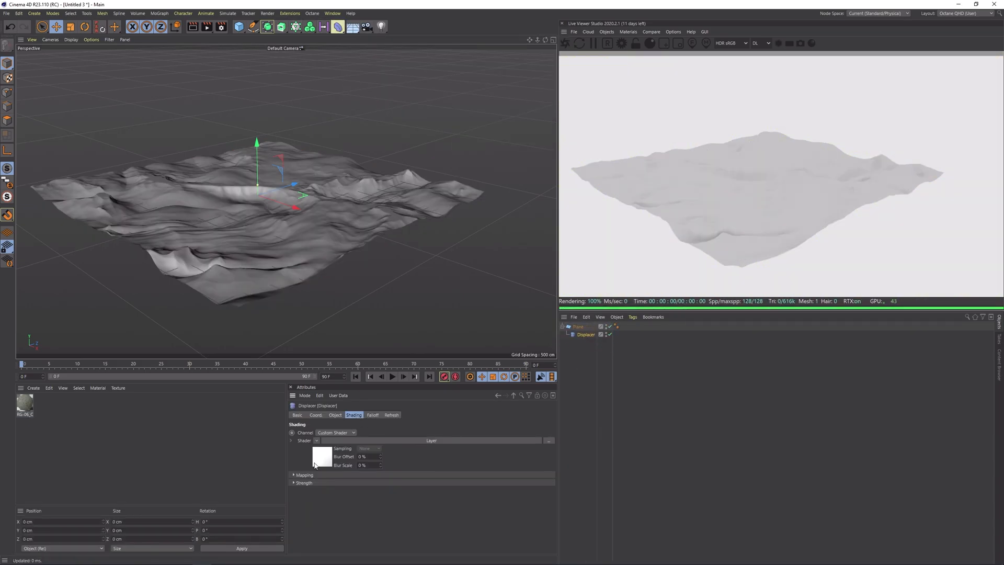
pyautogui.click(316, 456)
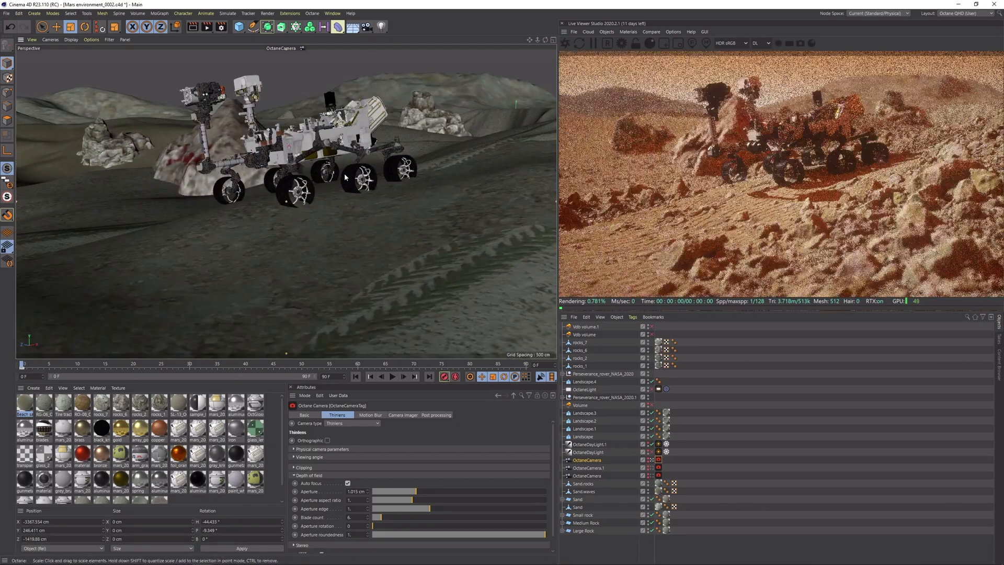
# Adjust the OctaneCamera Thinlens aperture for depth of field and rotate OctaneDayLight for warmer light
pyautogui.moveTo(346, 178); pyautogui.dragTo(314, 169)
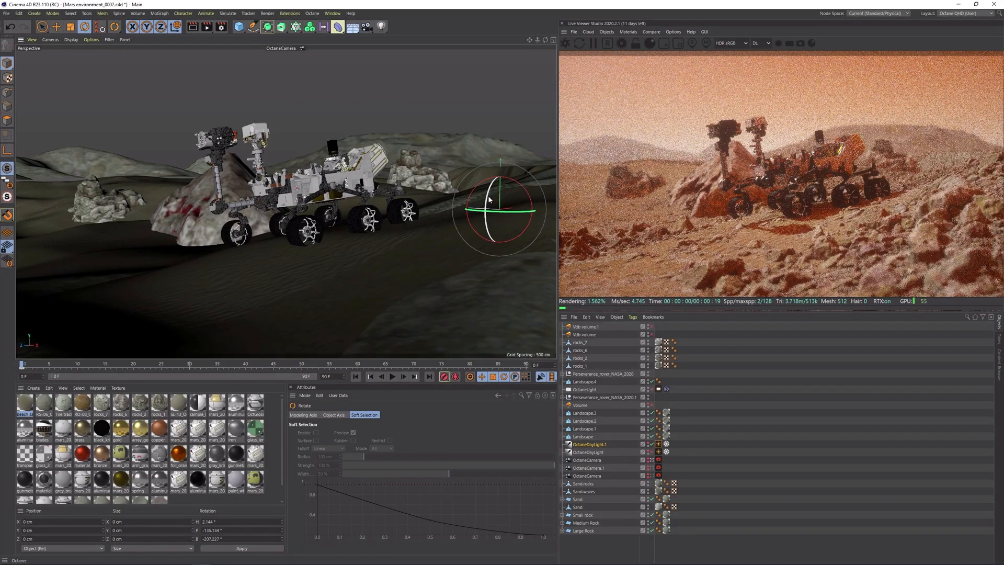
pyautogui.moveTo(490, 193); pyautogui.dragTo(496, 213)
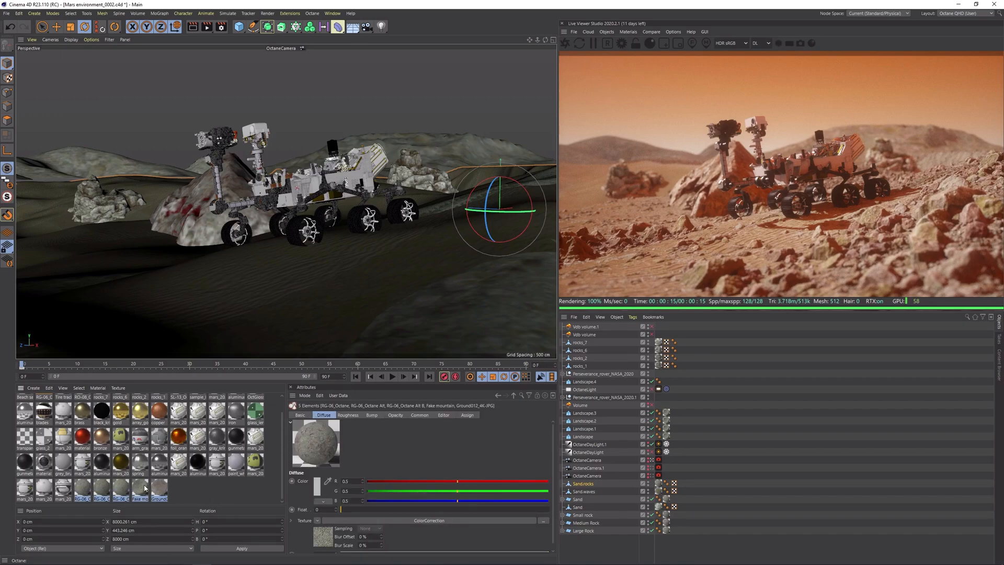
# Adjust the ground material's colour correction and raise the Camera Imager saturation for a film look
pyautogui.doubleClick(119, 485)
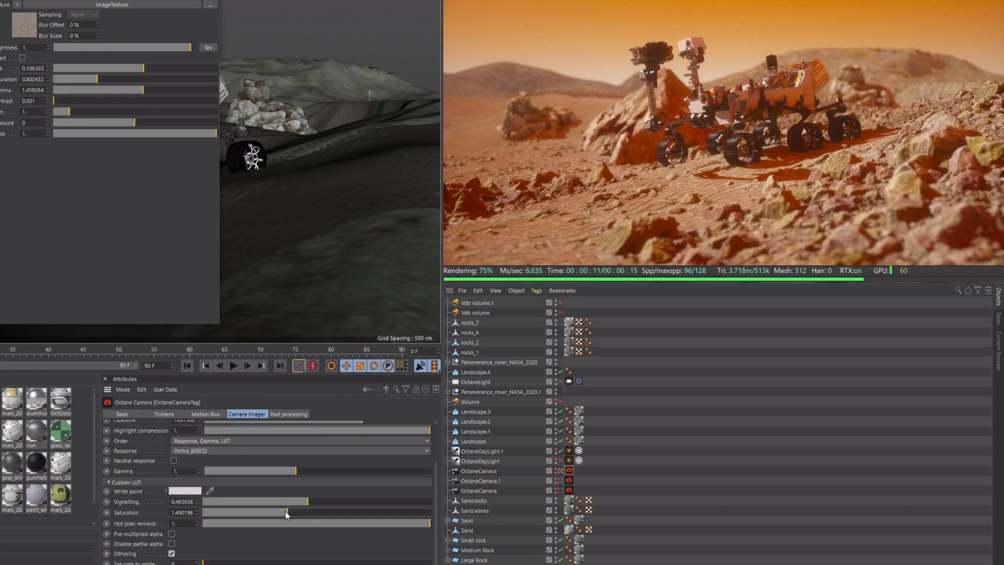
pyautogui.moveTo(307, 513); pyautogui.dragTo(260, 512)
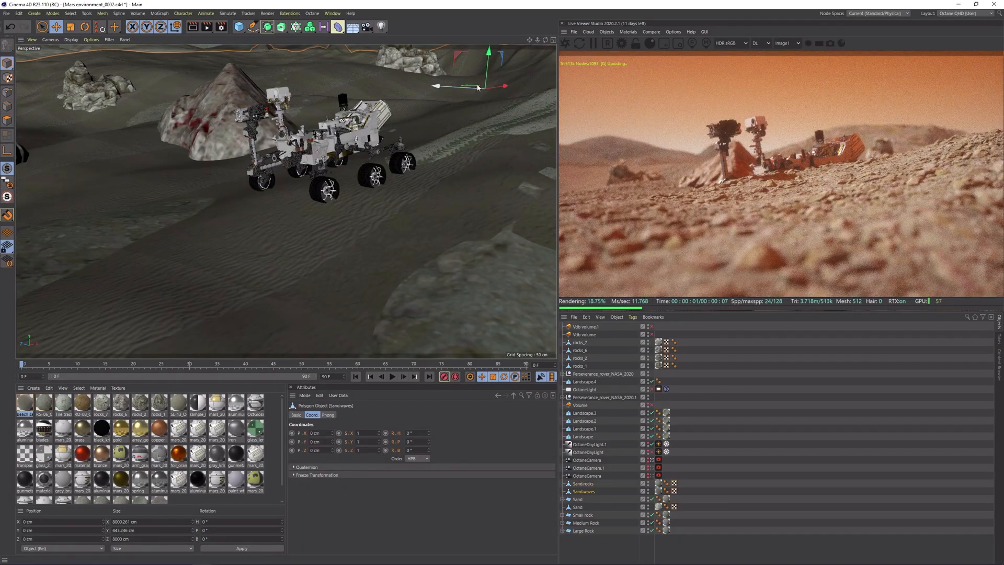
# Select the Sand.waves object and check the low-angle render with rippled sand up front
pyautogui.doubleClick(20, 405)
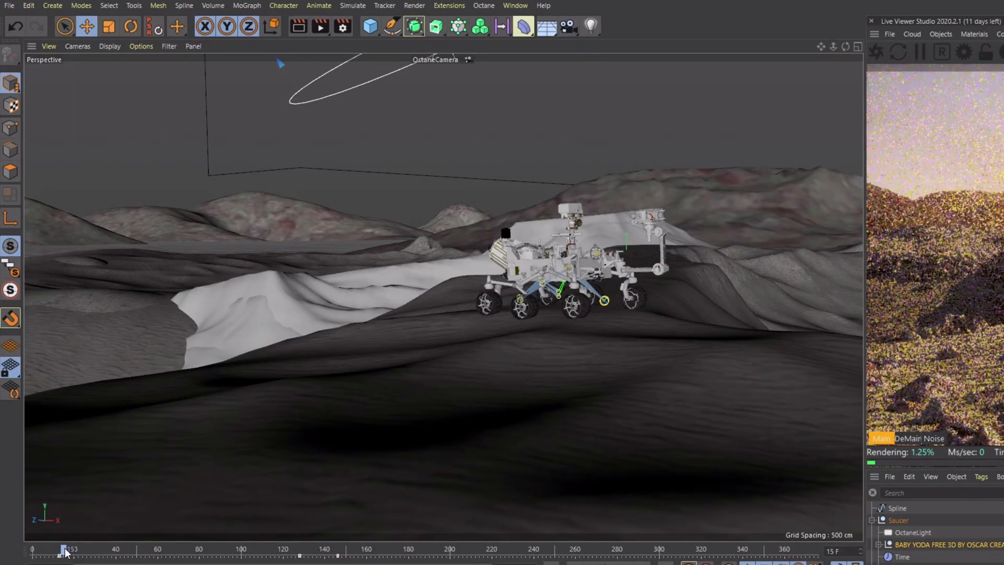
# Scrub the timeline to preview the OctaneCamera travelling along its spline path above the rover
pyautogui.moveTo(66, 551); pyautogui.dragTo(211, 552)
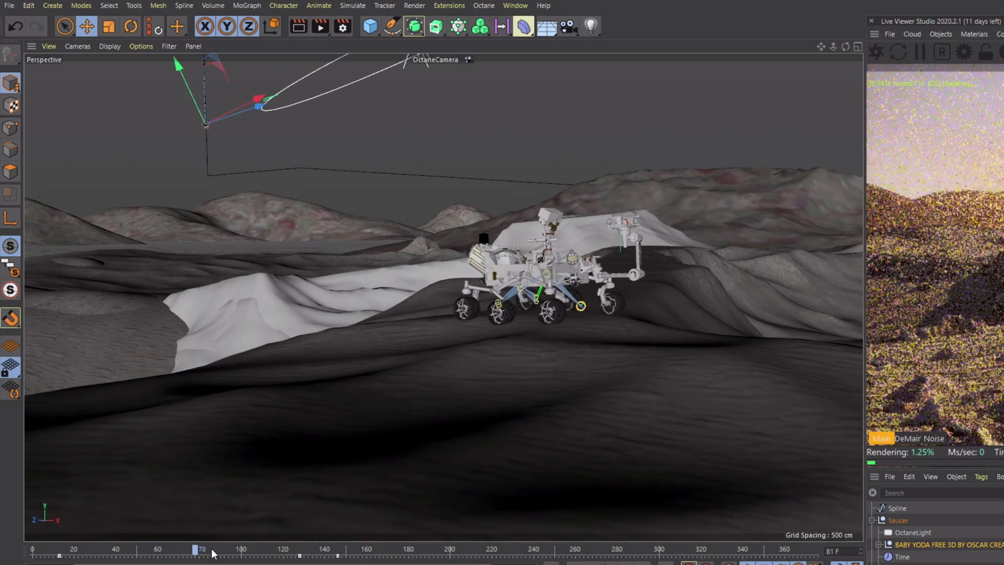
pyautogui.moveTo(202, 549); pyautogui.dragTo(292, 550)
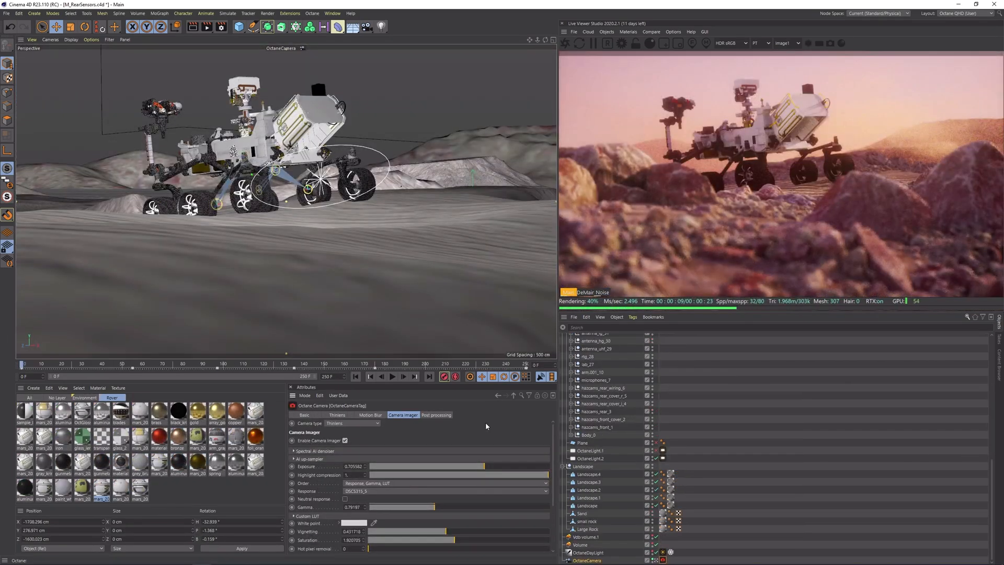
# Compare the render with Camera Imager off and on, then enable Post processing with higher Bloom power
pyautogui.click(352, 439)
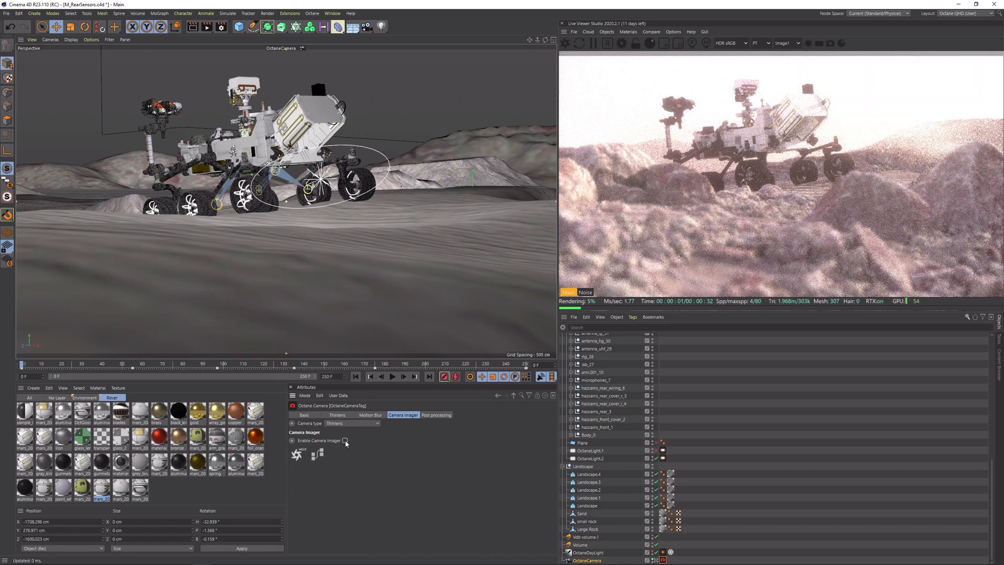
pyautogui.click(438, 414)
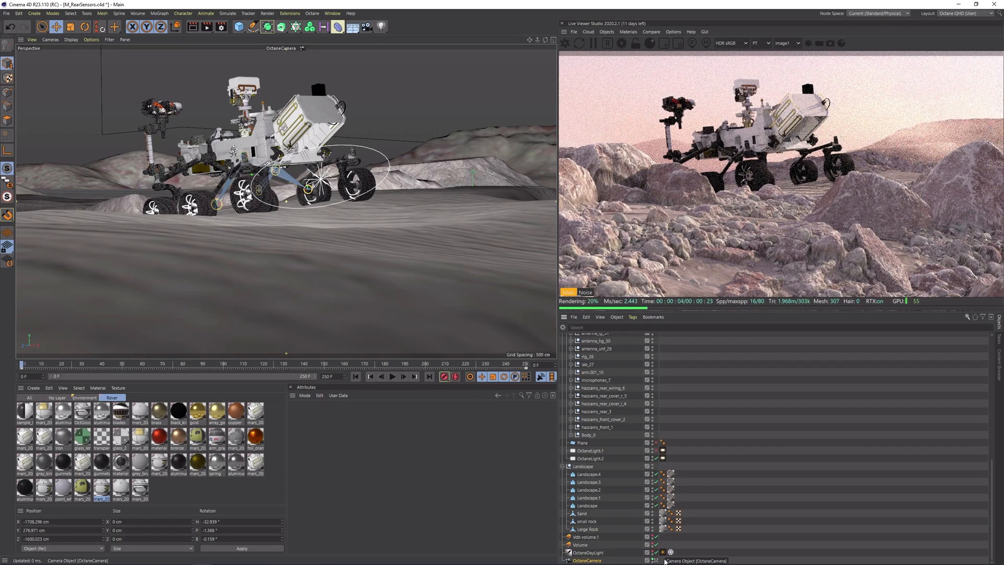
pyautogui.click(587, 560)
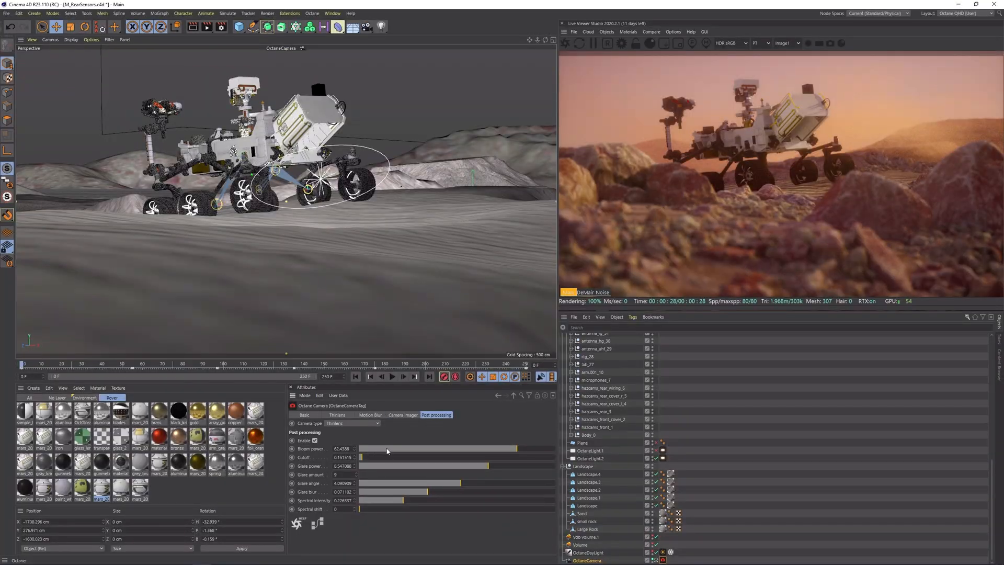
pyautogui.moveTo(386, 449); pyautogui.dragTo(526, 449)
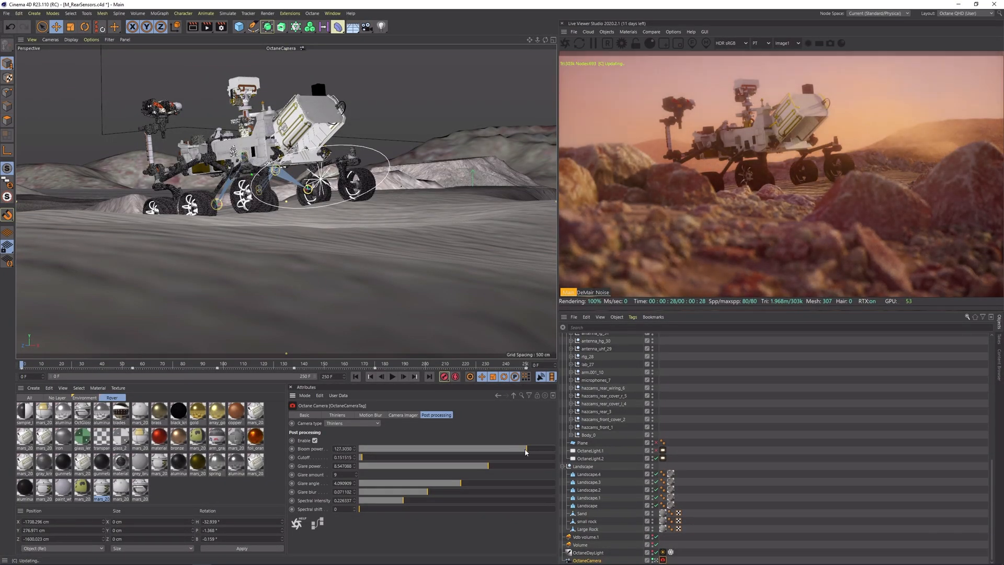
pyautogui.moveTo(519, 449); pyautogui.dragTo(527, 449)
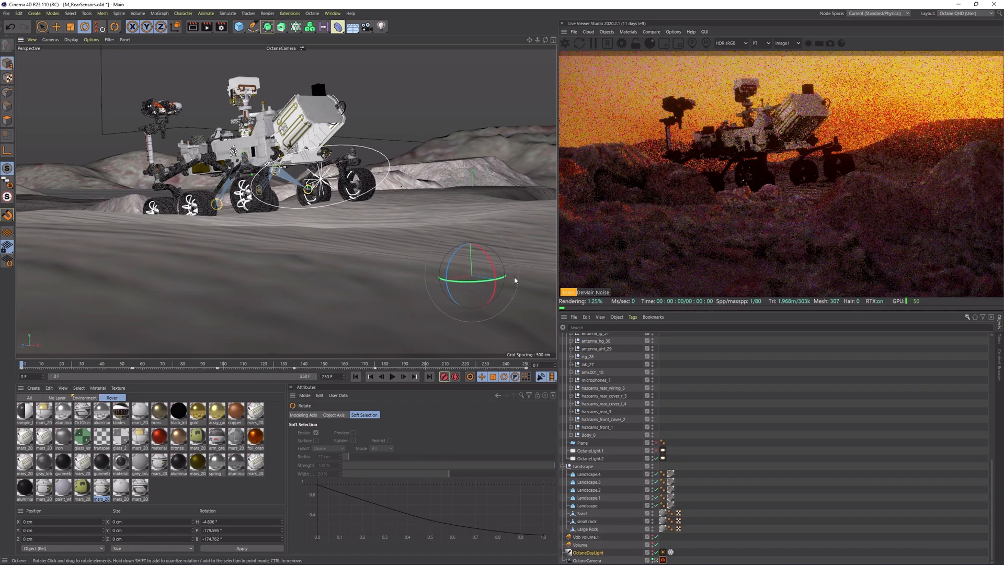
# Rotate OctaneDayLight so the sun backlights the rover from a new angle
pyautogui.moveTo(513, 280); pyautogui.dragTo(493, 314)
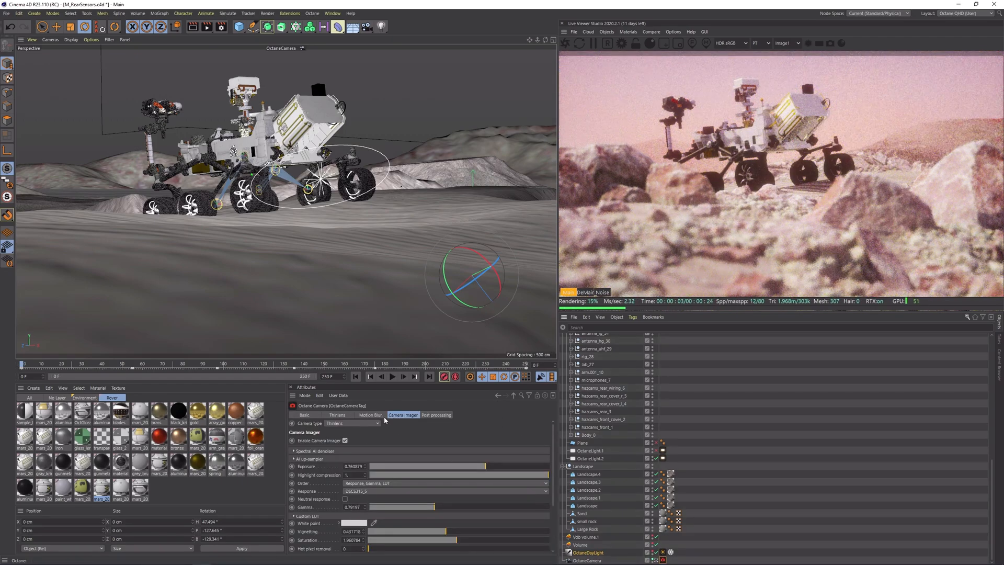
pyautogui.moveTo(486, 466); pyautogui.dragTo(475, 467)
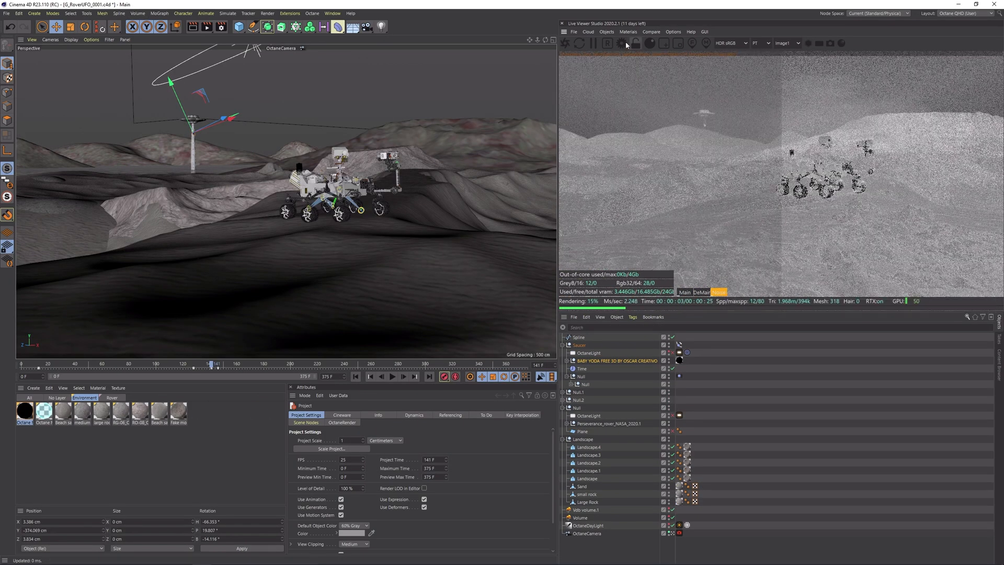
# Restart the Live Viewer render of the foggy UFO shot and adjust the Thinlens focal depth
pyautogui.click(619, 44)
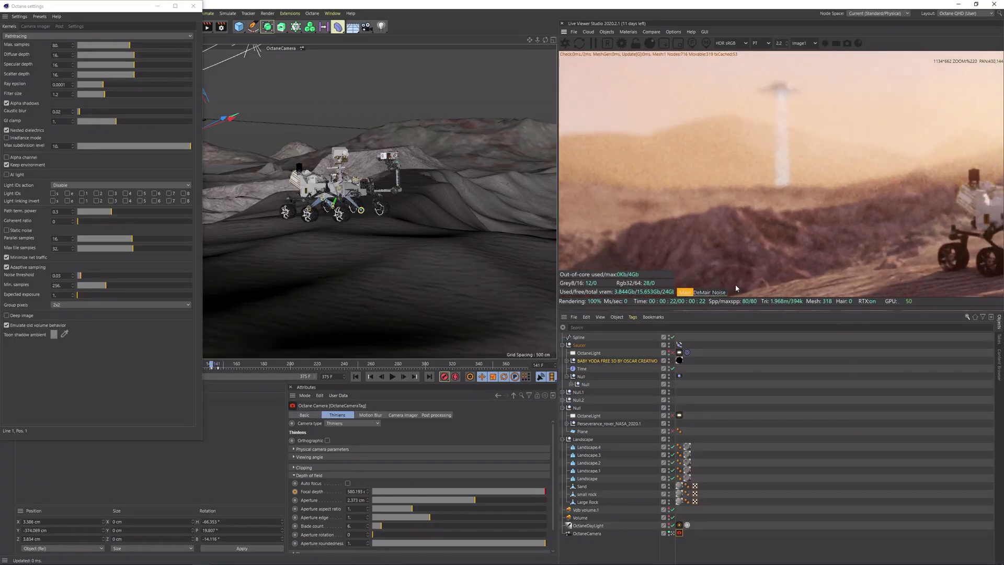
pyautogui.click(684, 292)
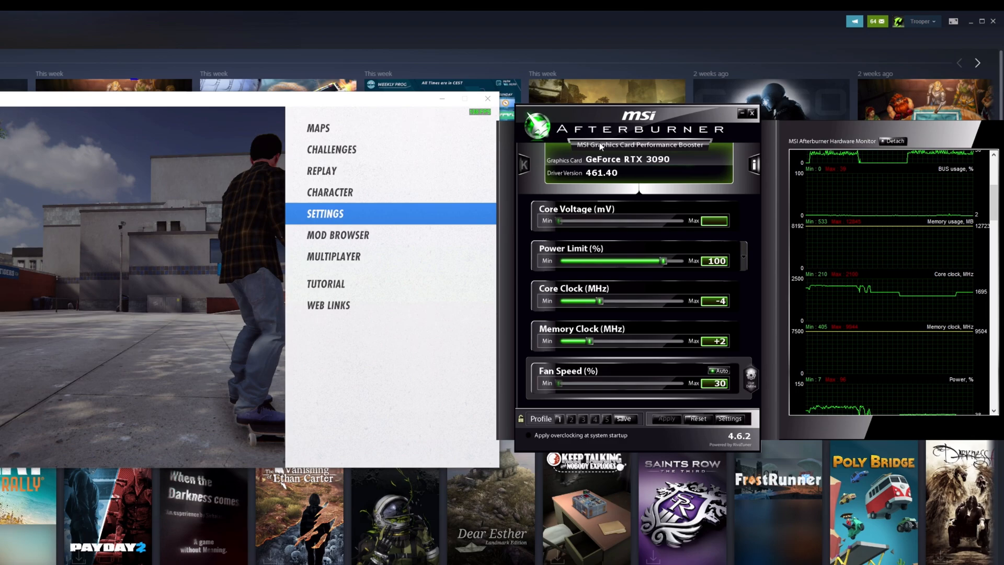
# Set the Core Clock offset to -460 MHz and the Memory Clock offset to -430 MHz
pyautogui.moveTo(598, 301); pyautogui.dragTo(567, 302)
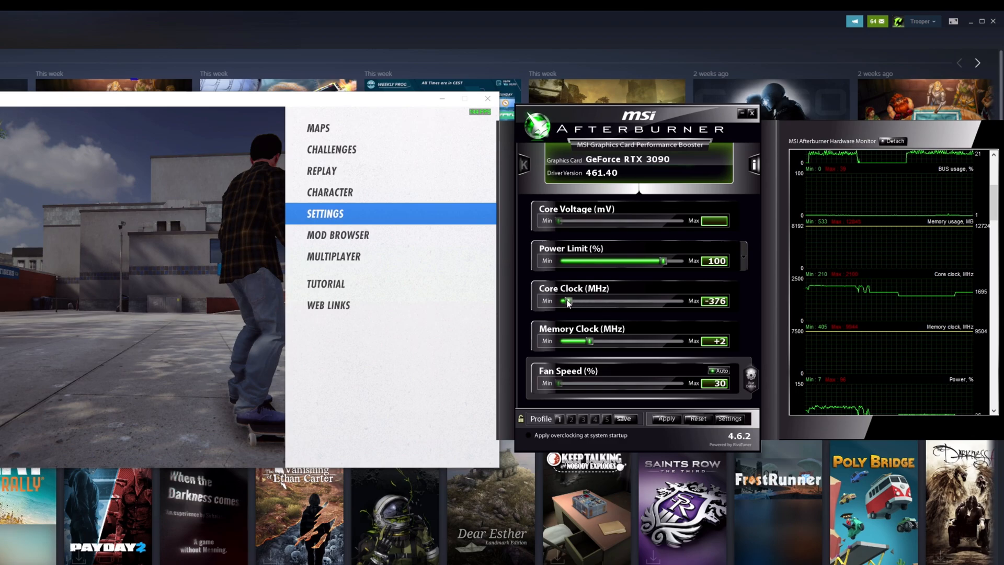
pyautogui.moveTo(567, 301); pyautogui.dragTo(563, 301)
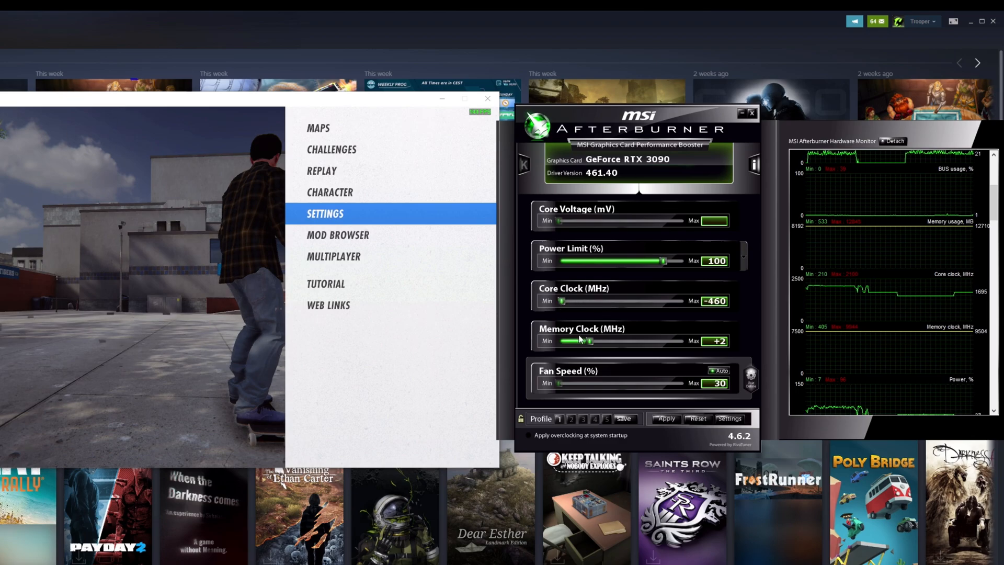
pyautogui.moveTo(590, 341); pyautogui.dragTo(563, 341)
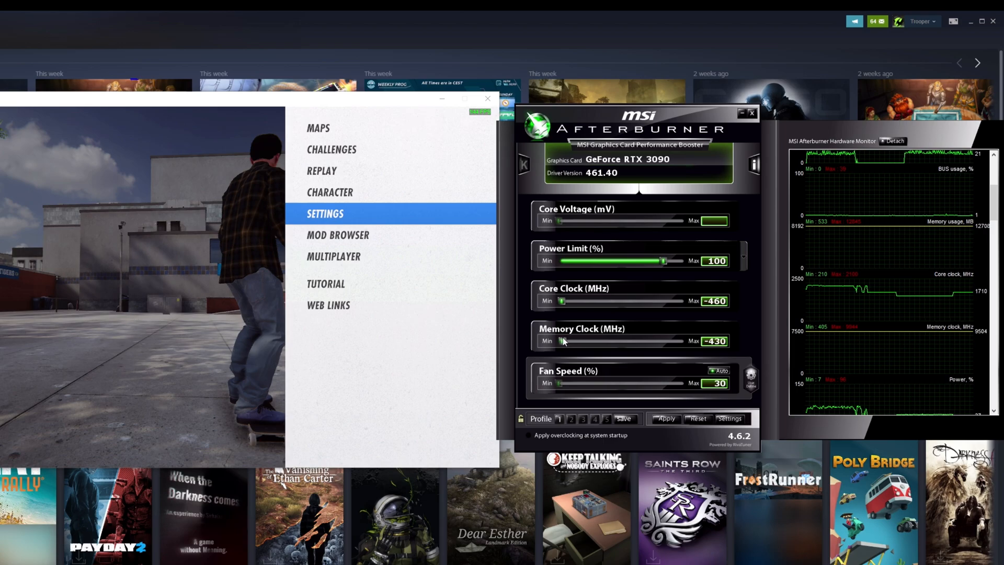